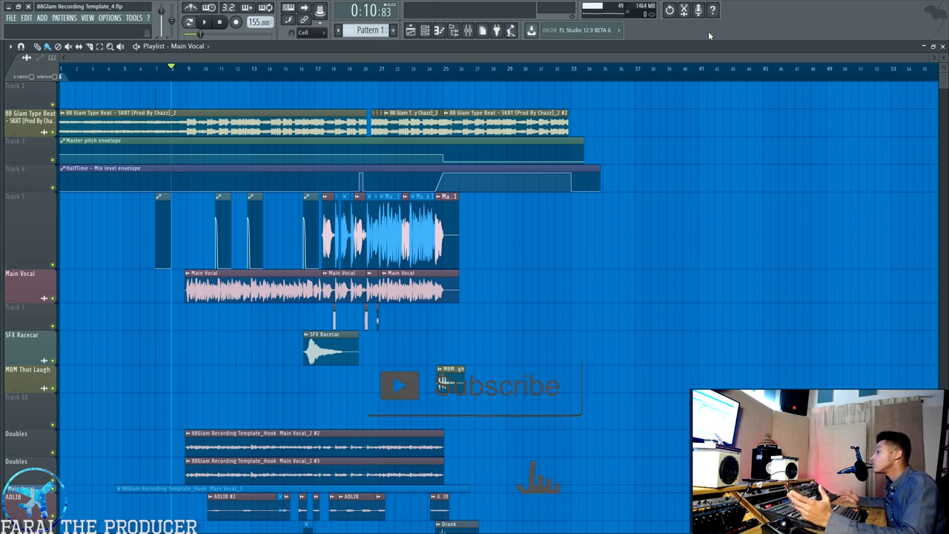
Open Auto-Tune 8.1 on Hook / Main Vocal, keep Alto/Tenor input type, and reposition its window.
left_click(205, 22)
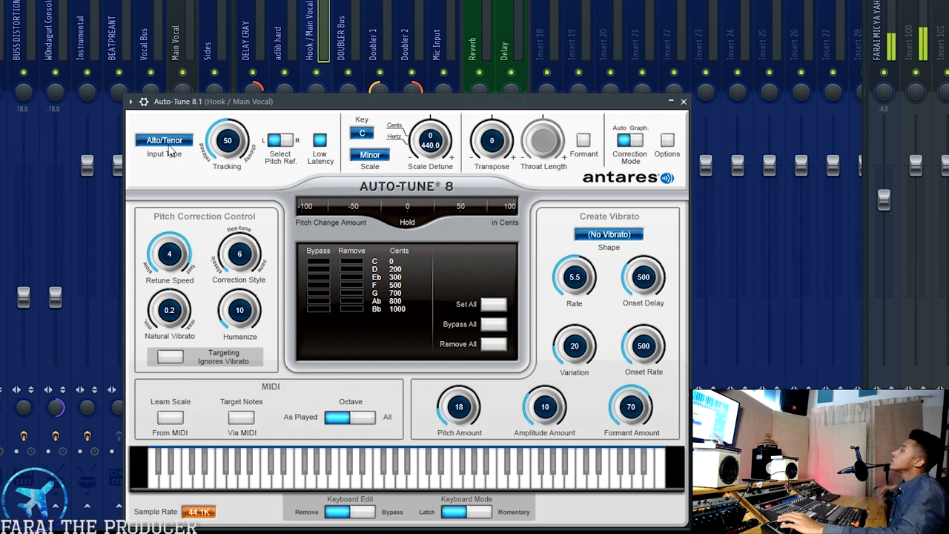
mouse_move(164, 140)
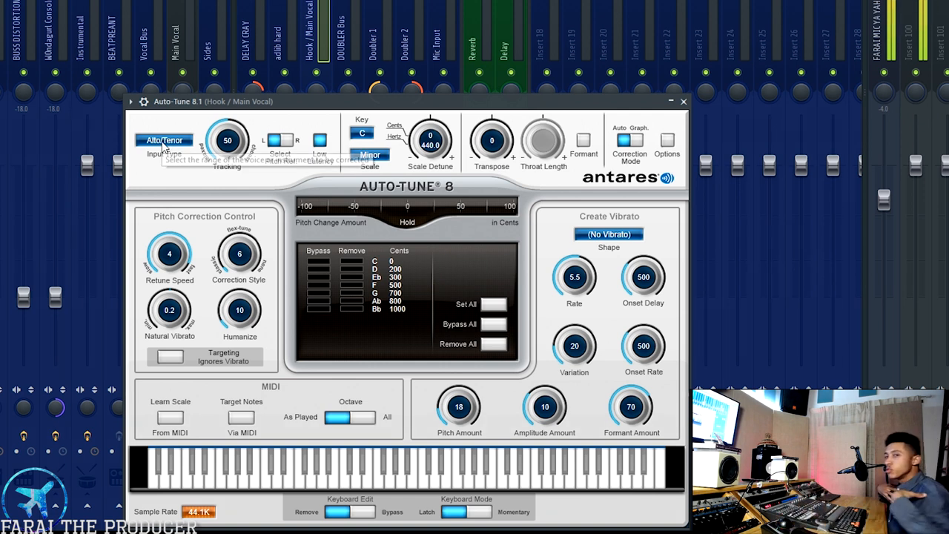
left_click(164, 140)
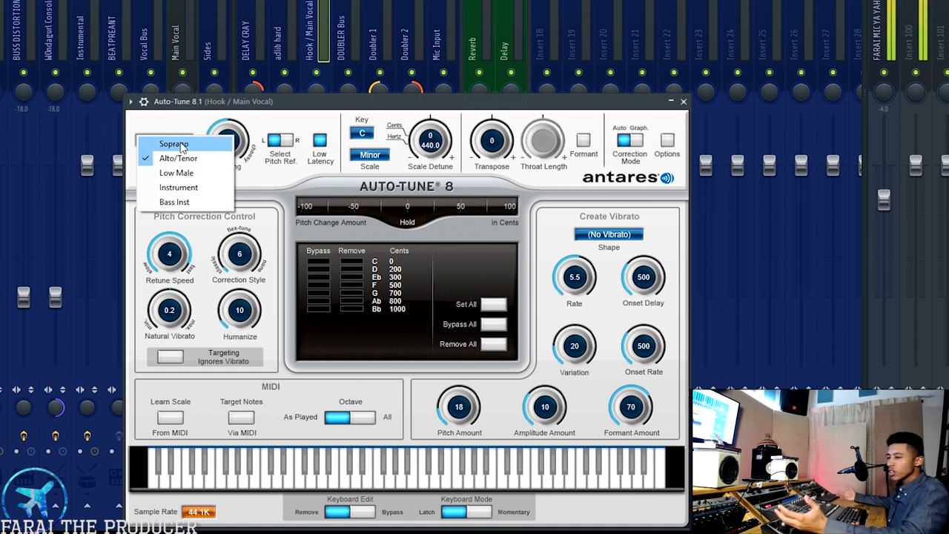
mouse_move(174, 143)
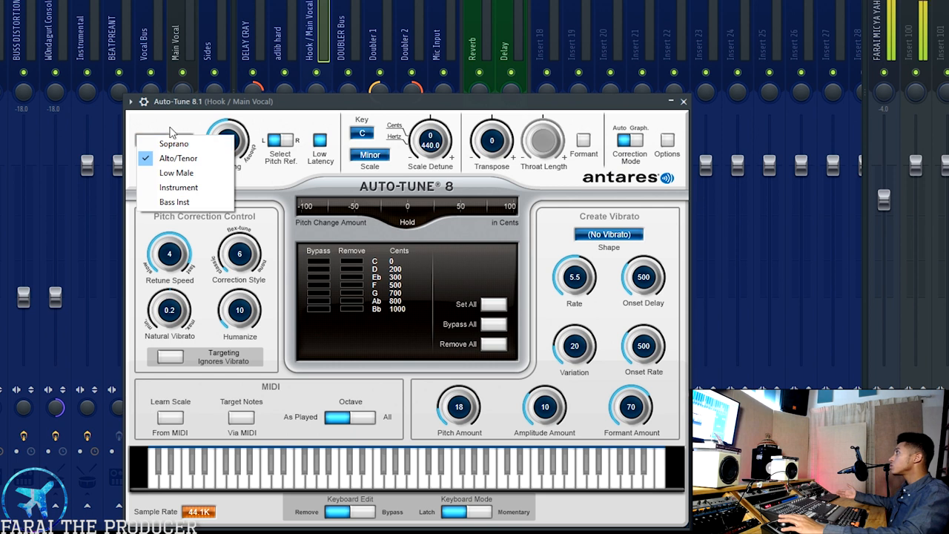
mouse_move(198, 128)
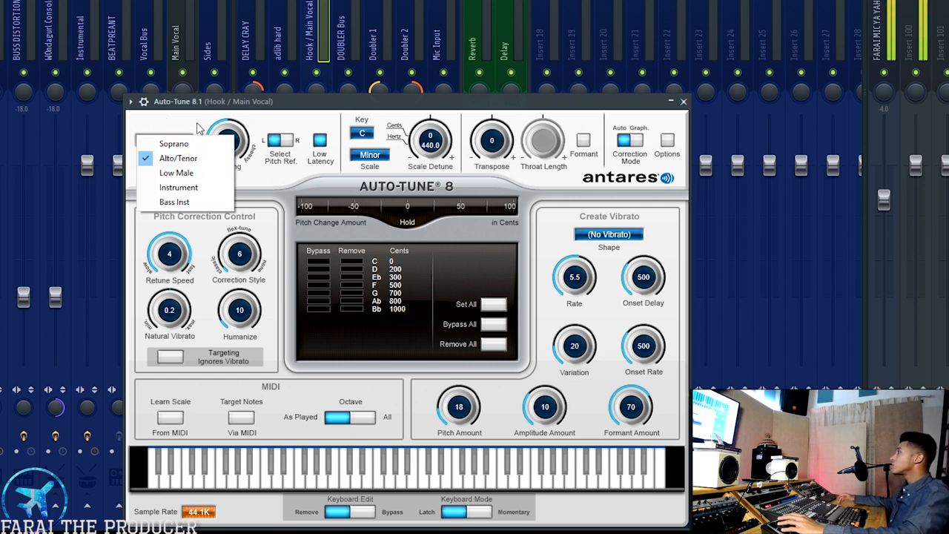
mouse_move(178, 187)
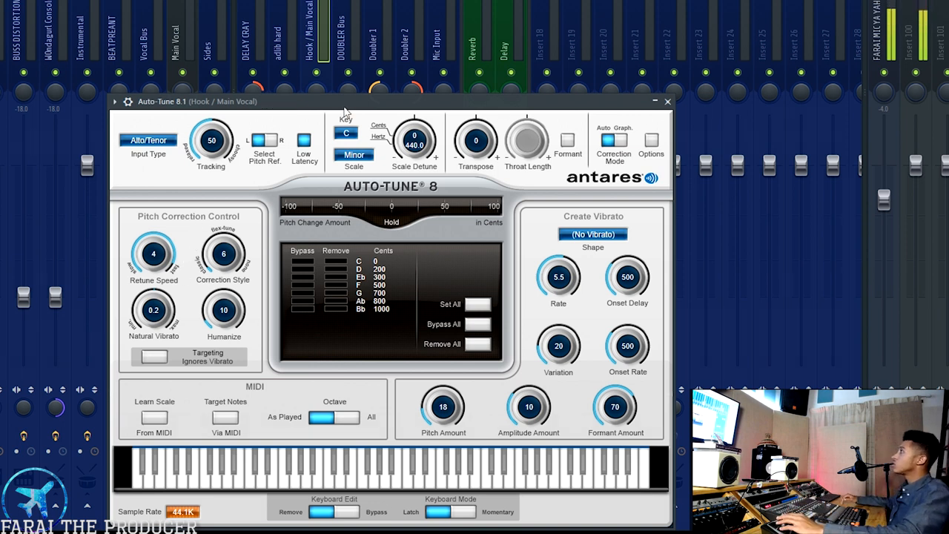
left_click_drag(197, 102, 185, 91)
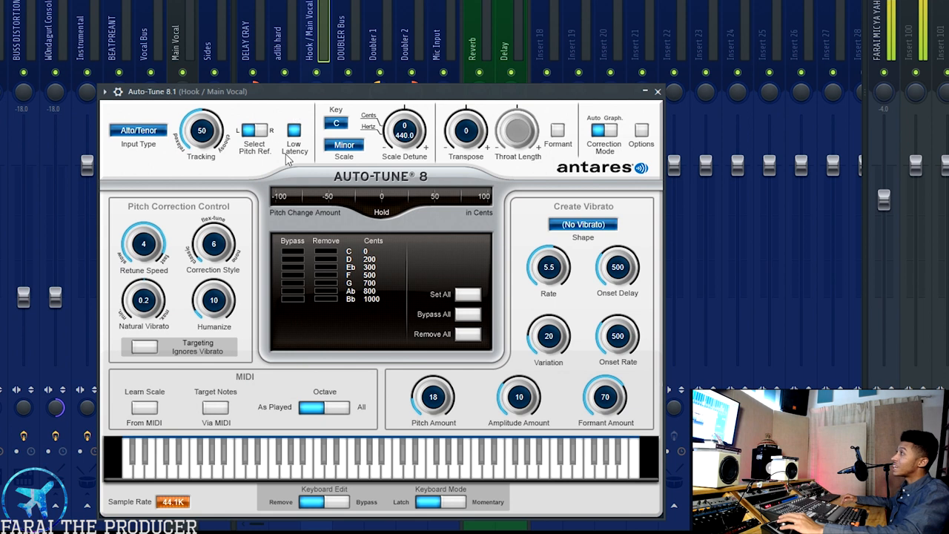
mouse_move(294, 130)
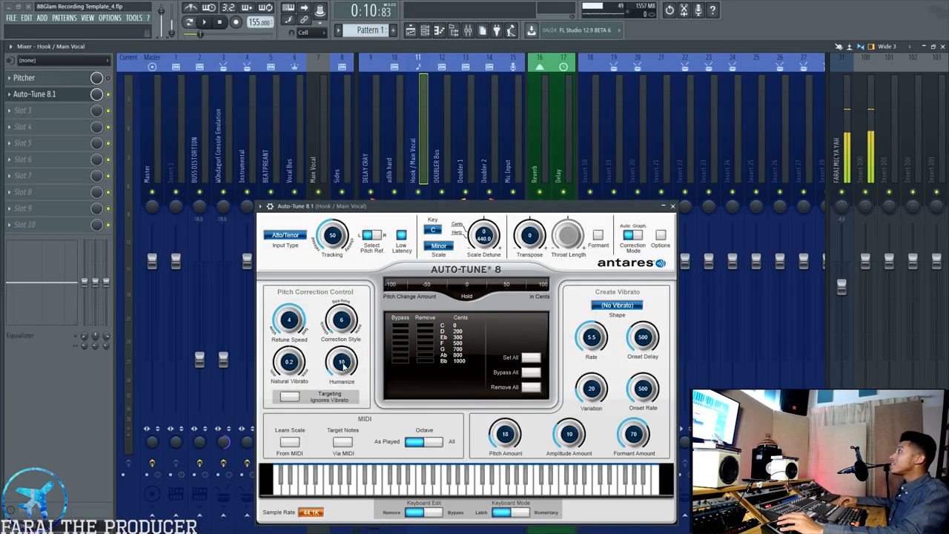
mouse_move(342, 362)
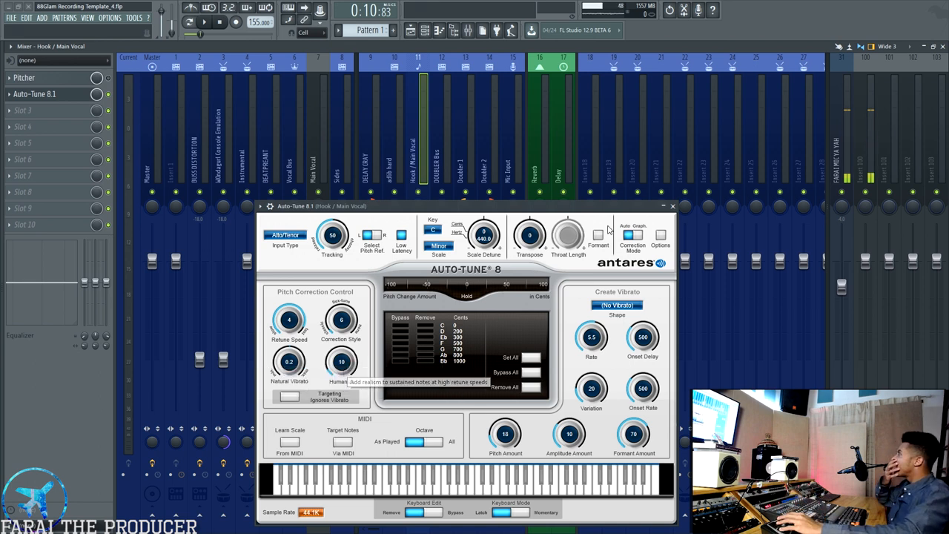
Close the Auto-Tune window and the Mixer to get back to the Playlist.
left_click(671, 205)
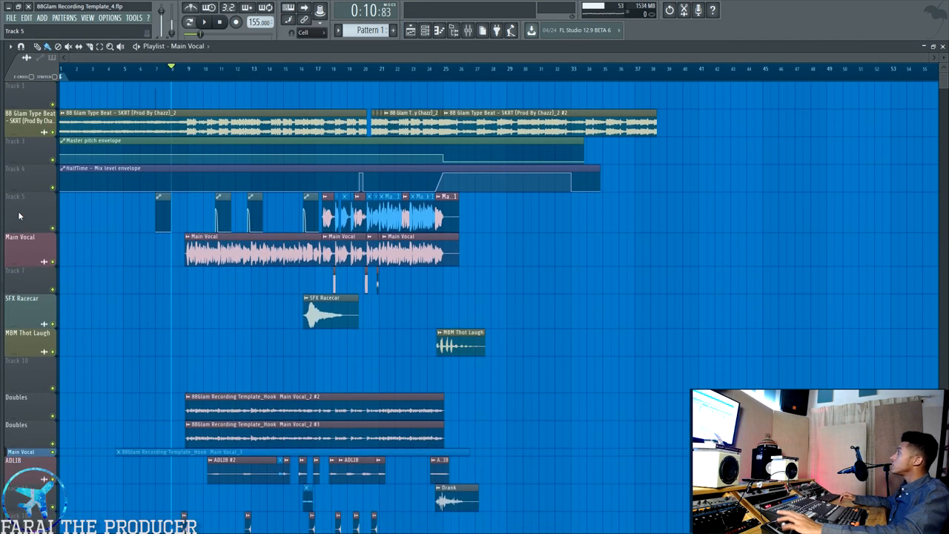
Rename playlist Track 5 to 'DOUBLE 3', then bring up the Mixer.
type("DOUB")
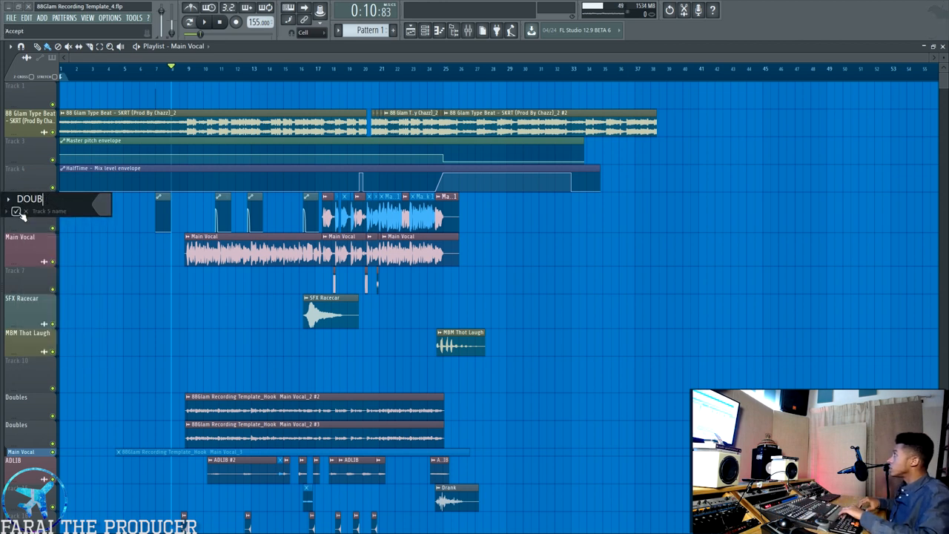
type("LE 3")
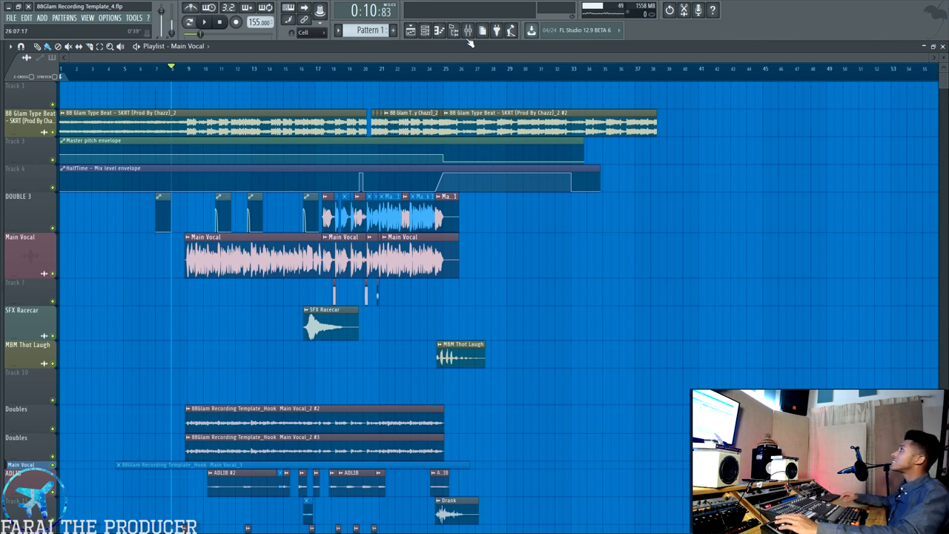
left_click(467, 30)
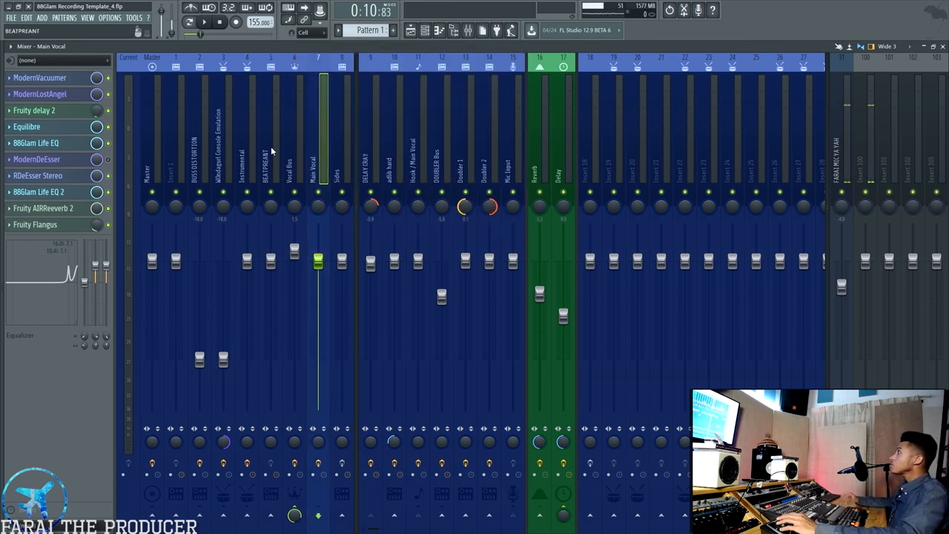
Open the ModernVacuumer compressor from the Main Vocal insert's effect slots.
left_click(39, 77)
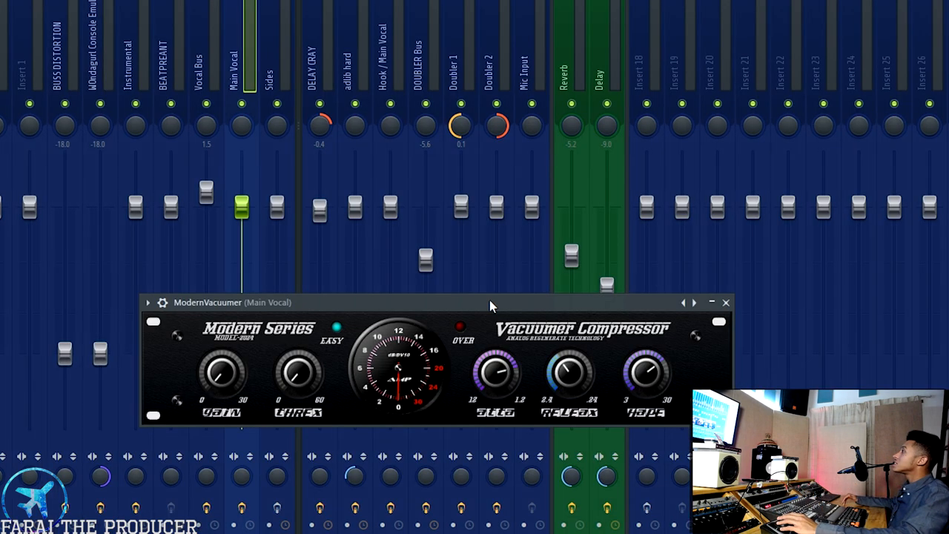
mouse_move(124, 40)
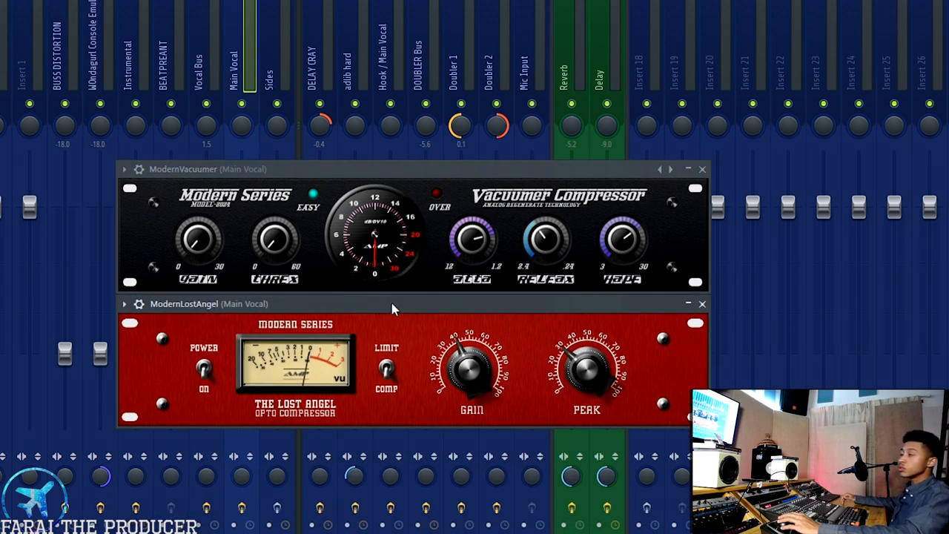
mouse_move(386, 306)
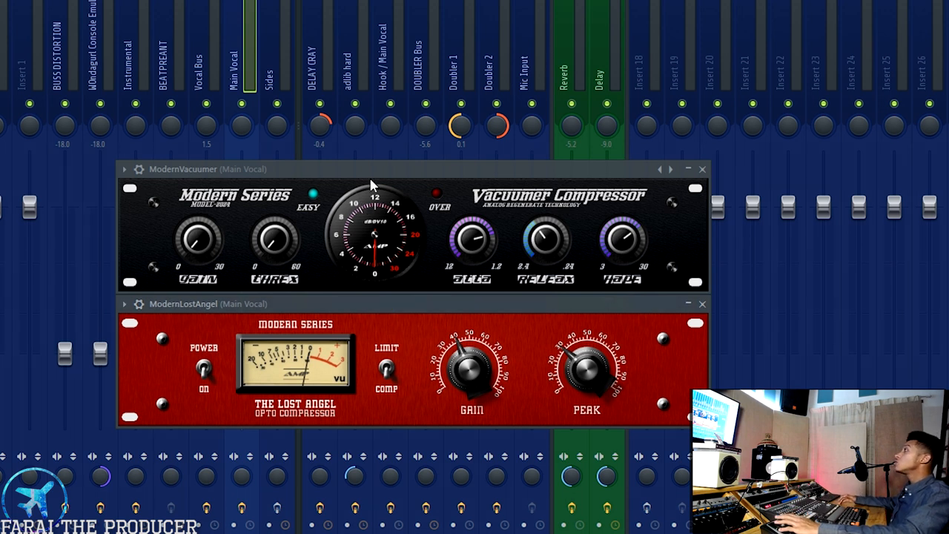
mouse_move(441, 256)
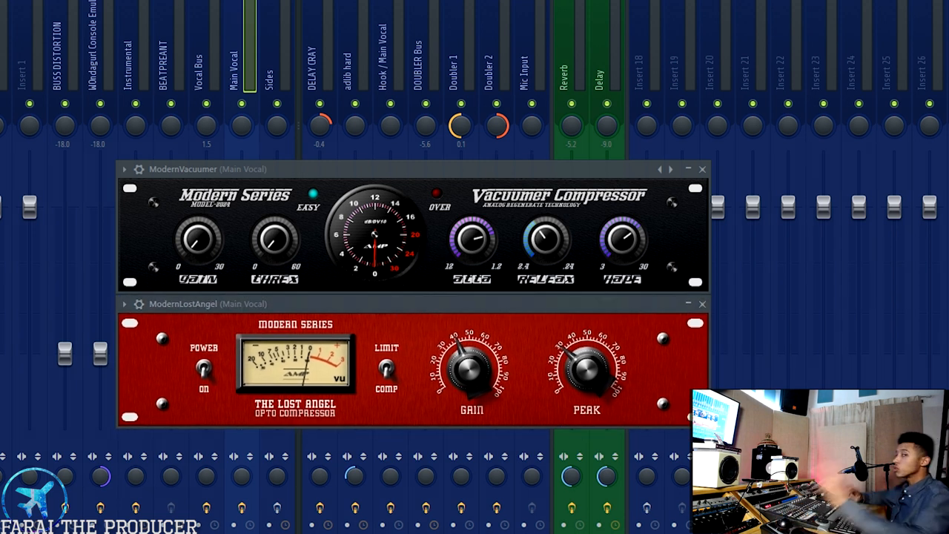
Open ModernLostAngel on Main Vocal, then close both compressor windows.
left_click(701, 169)
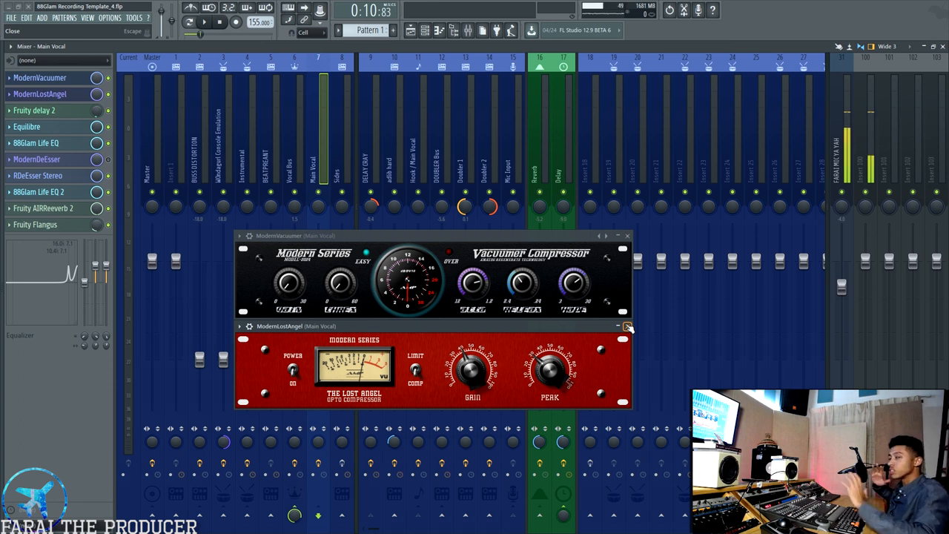
left_click(627, 326)
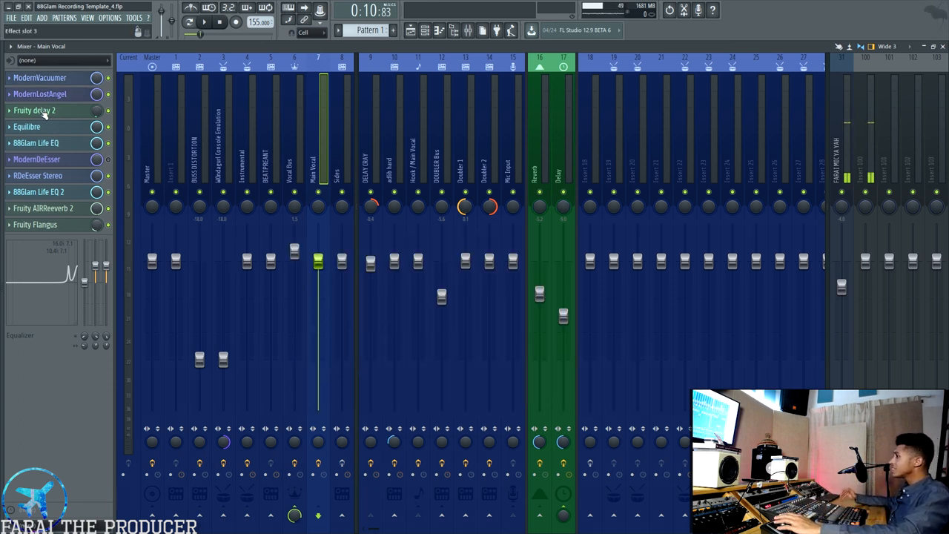
left_click(34, 110)
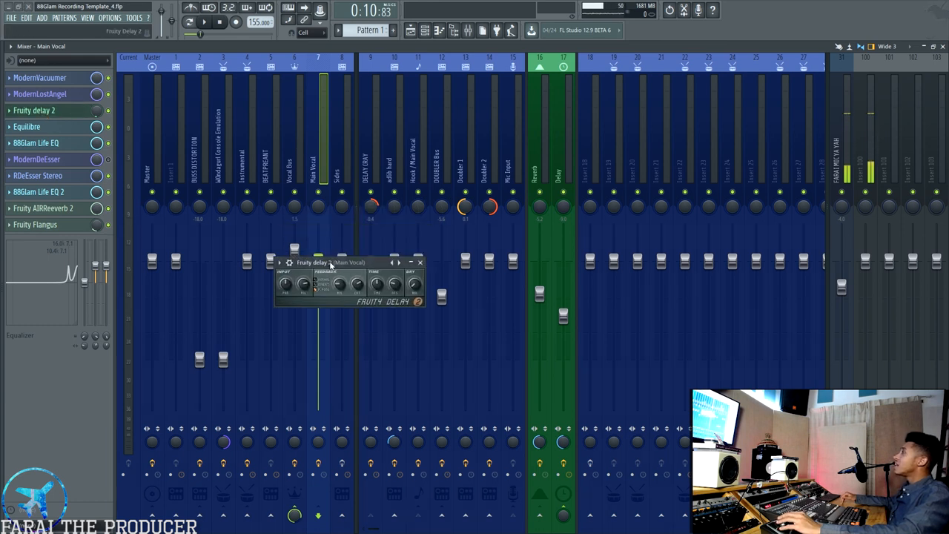
left_click(34, 110)
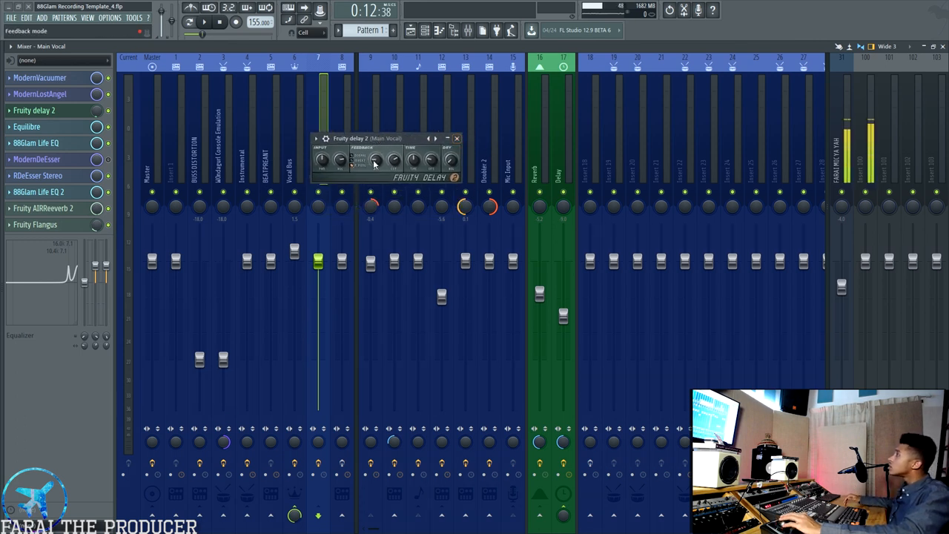
left_click(457, 139)
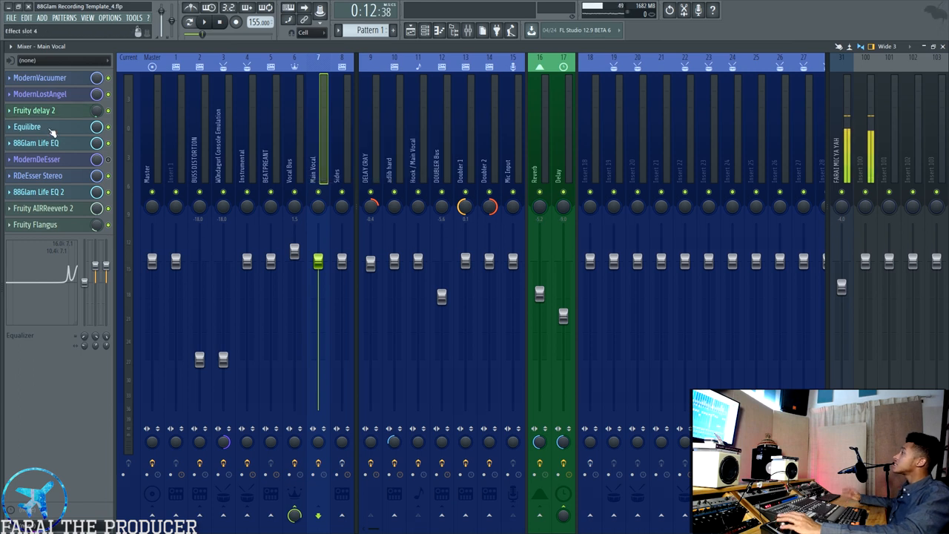
left_click(27, 126)
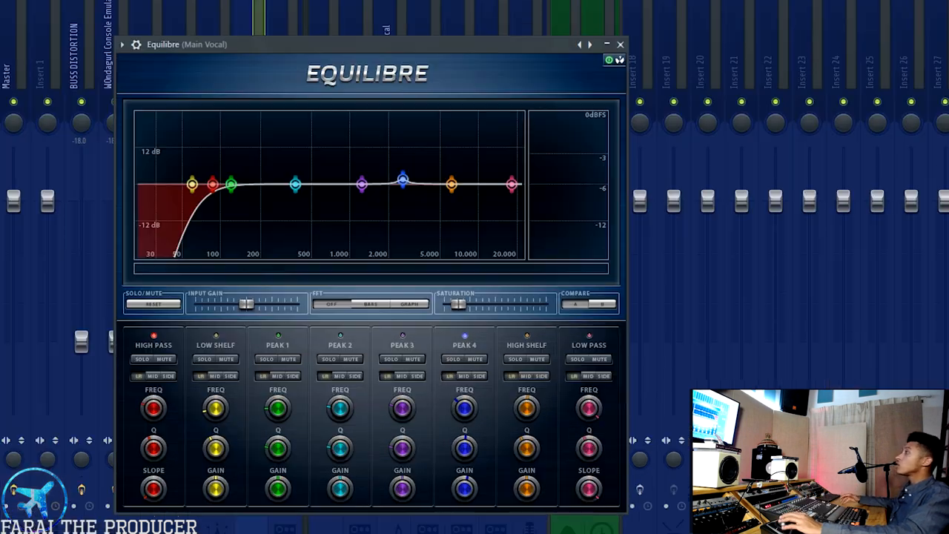
mouse_move(184, 215)
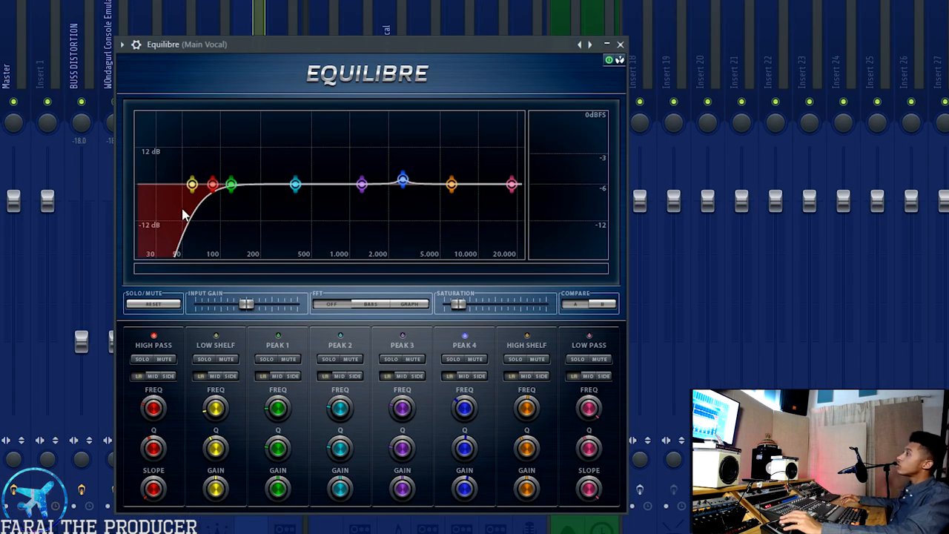
mouse_move(172, 205)
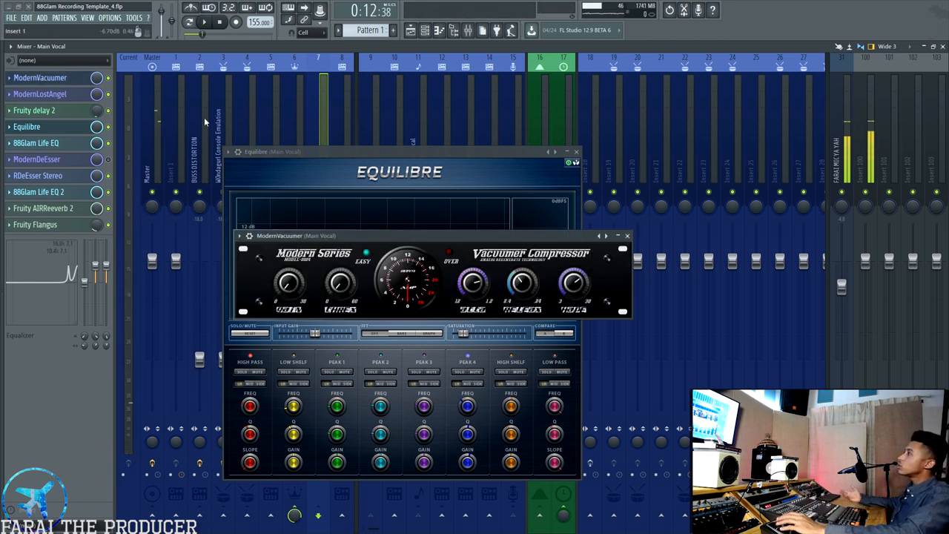
left_click(627, 235)
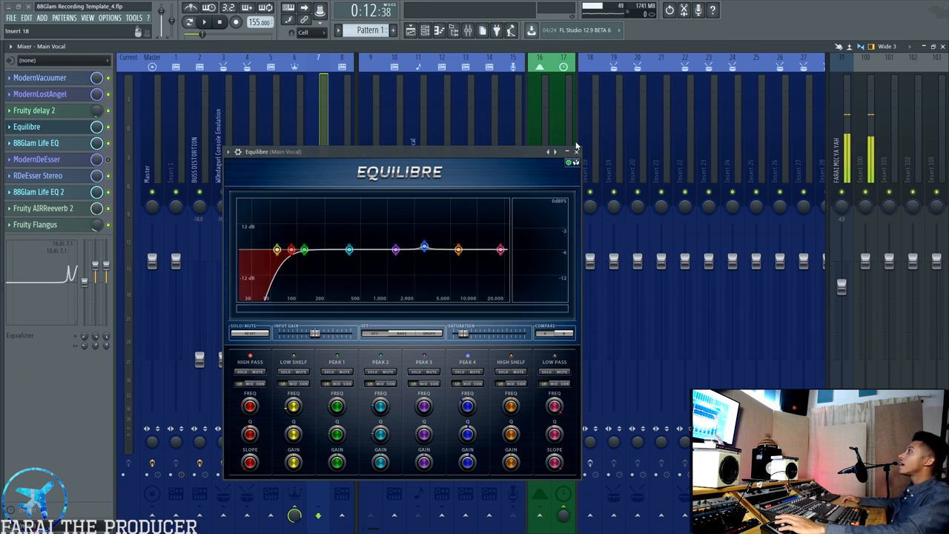
left_click(576, 151)
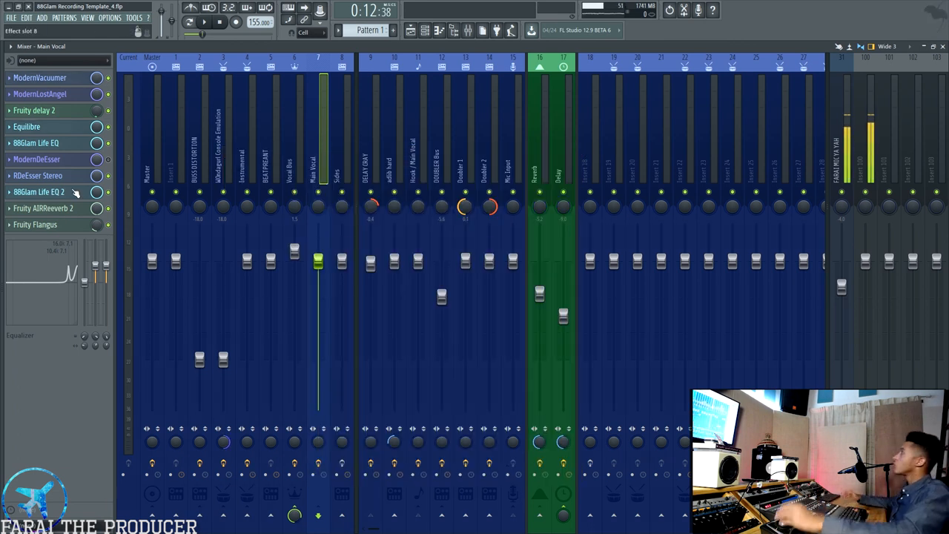
left_click(35, 143)
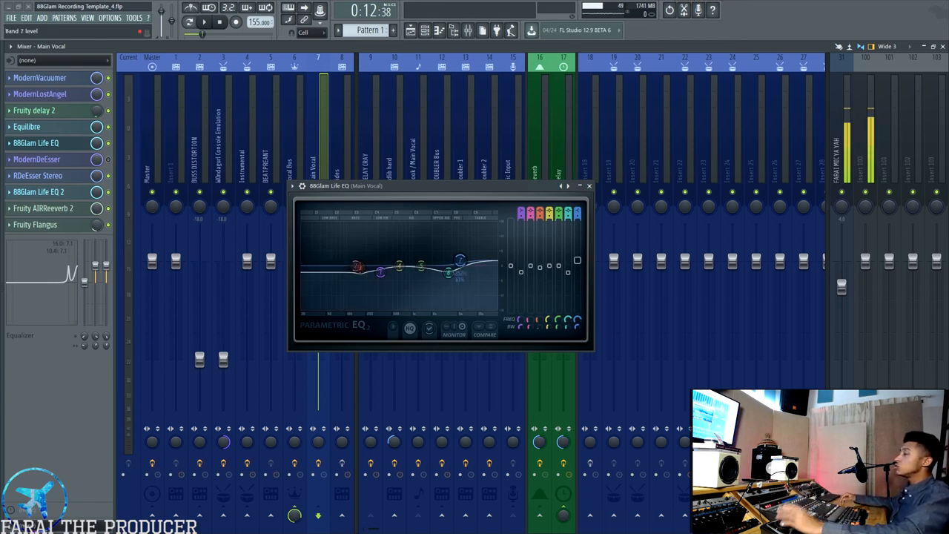
left_click_drag(396, 265, 422, 268)
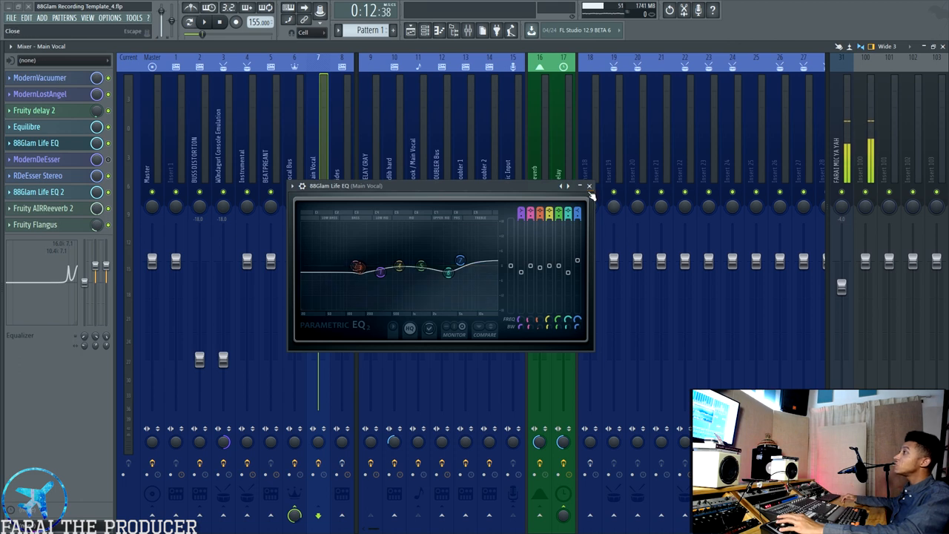
left_click(589, 185)
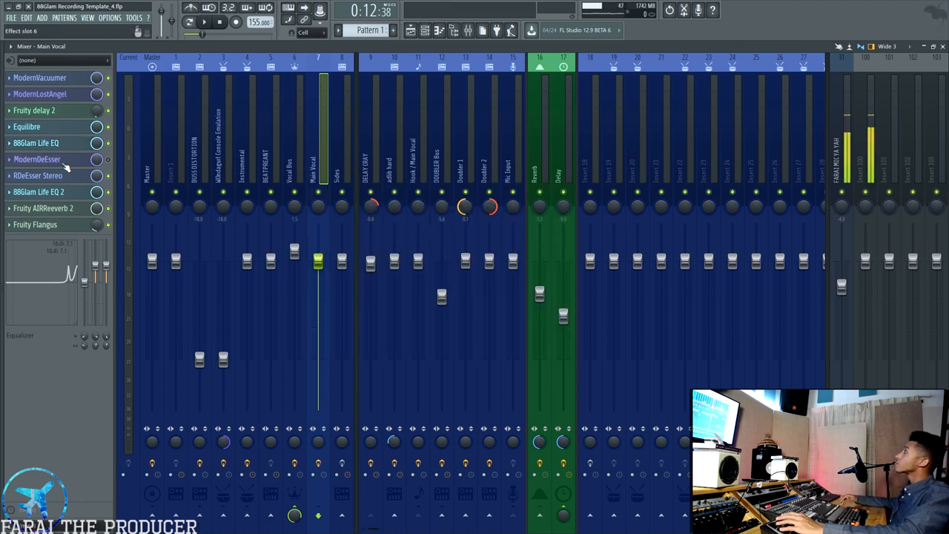
Open Main Vocal's RDeEsser Stereo and ModernDeEsser, closing the stray compressor windows.
left_click(37, 175)
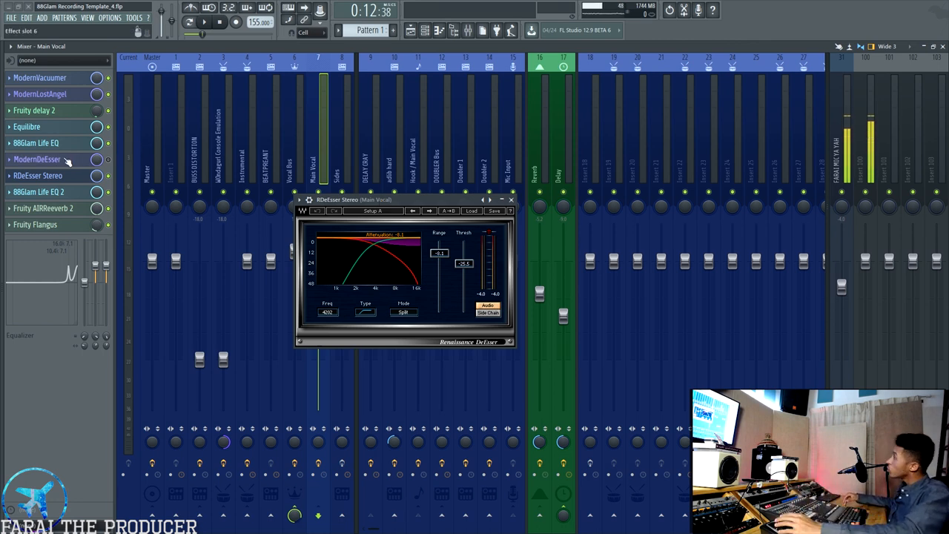
left_click(37, 159)
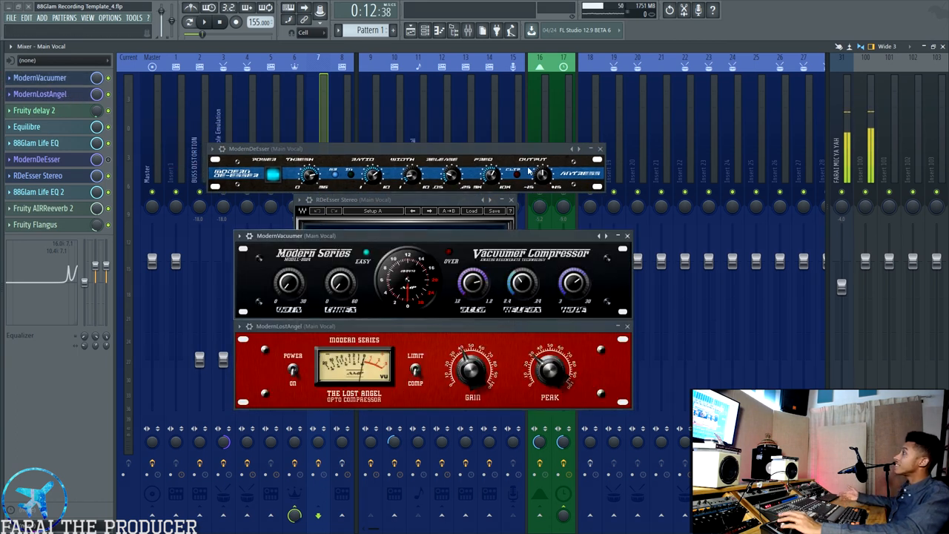
left_click(246, 251)
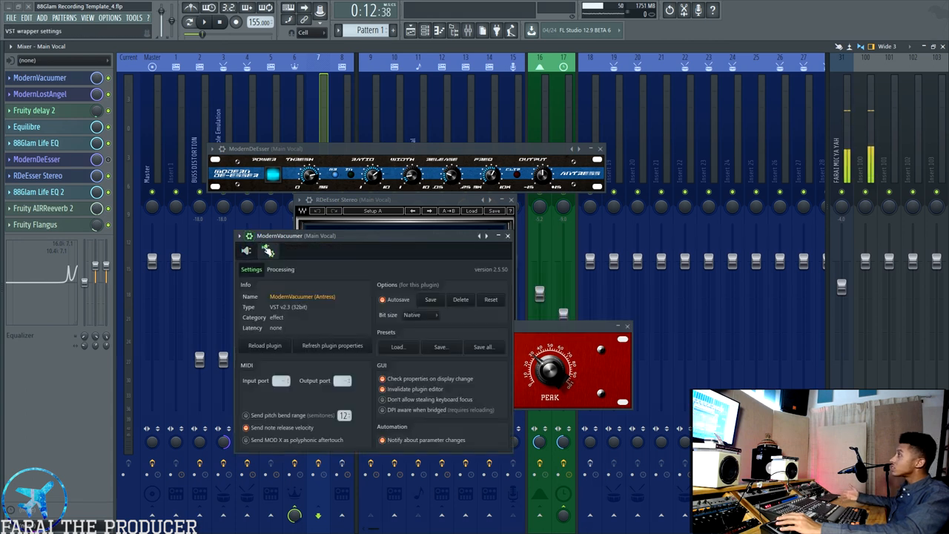
left_click(247, 250)
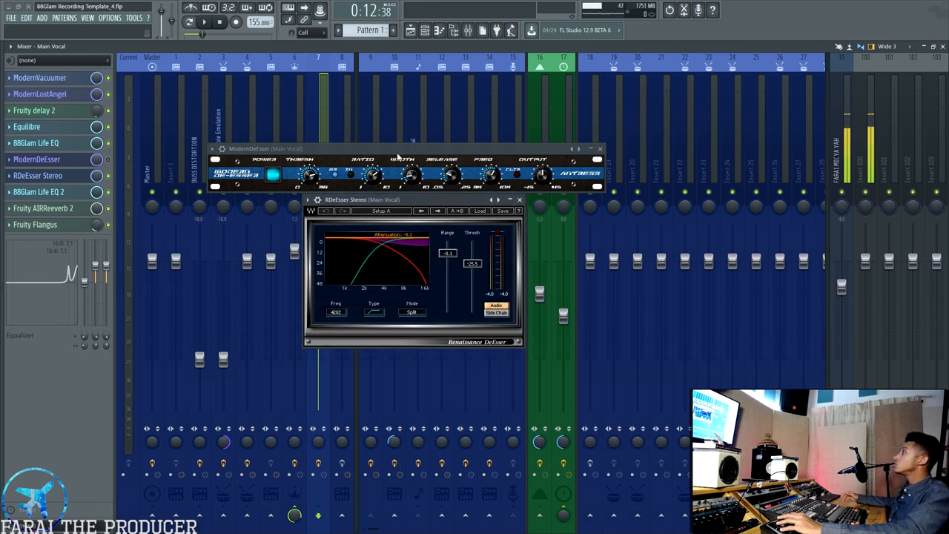
left_click(228, 148)
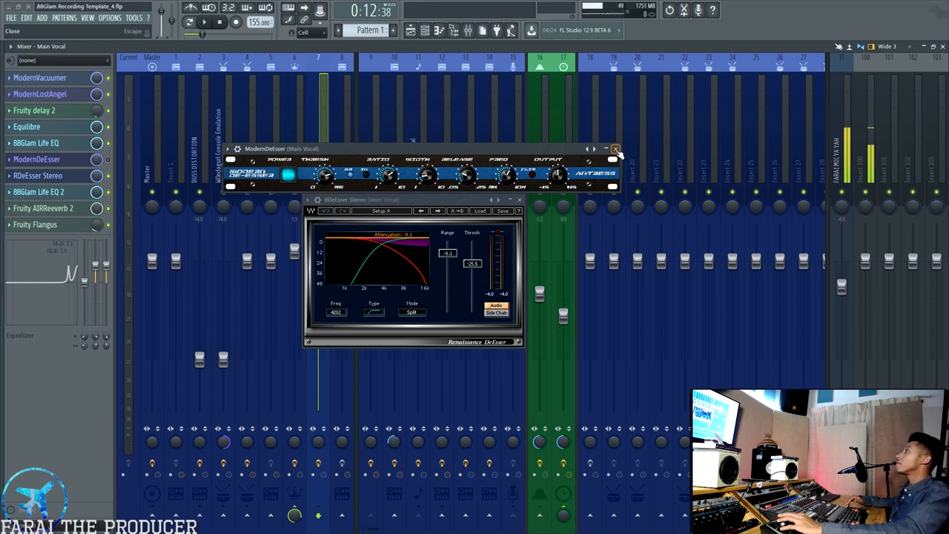
Close the ModernDeEsser plugin window.
left_click(615, 149)
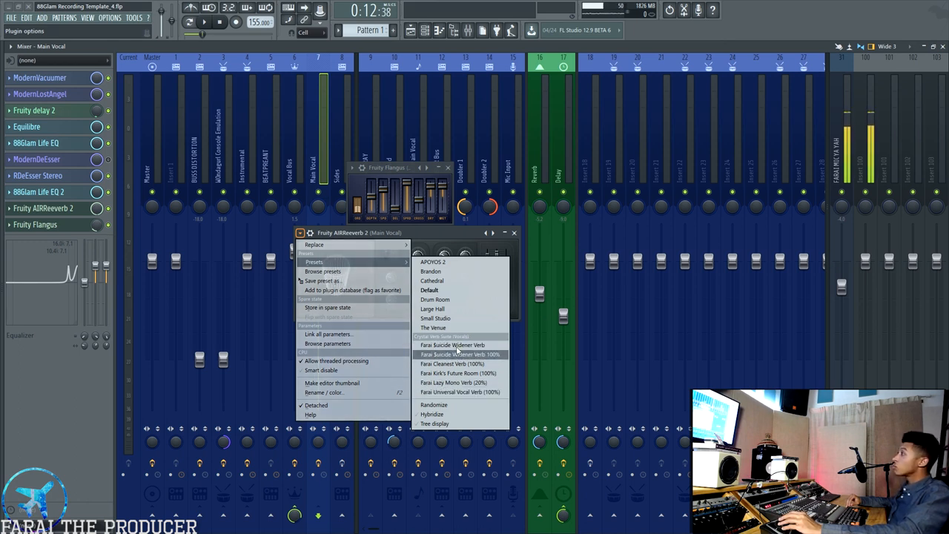
Load a Fruity AIRReeverb 2 preset, then reopen Main Vocal's reverb and Fruity Flangus.
left_click(460, 353)
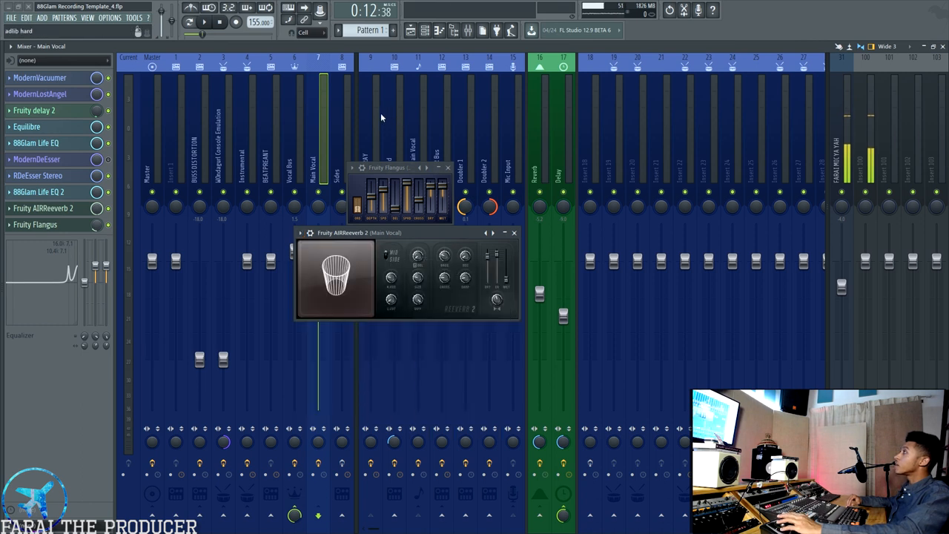
left_click(540, 133)
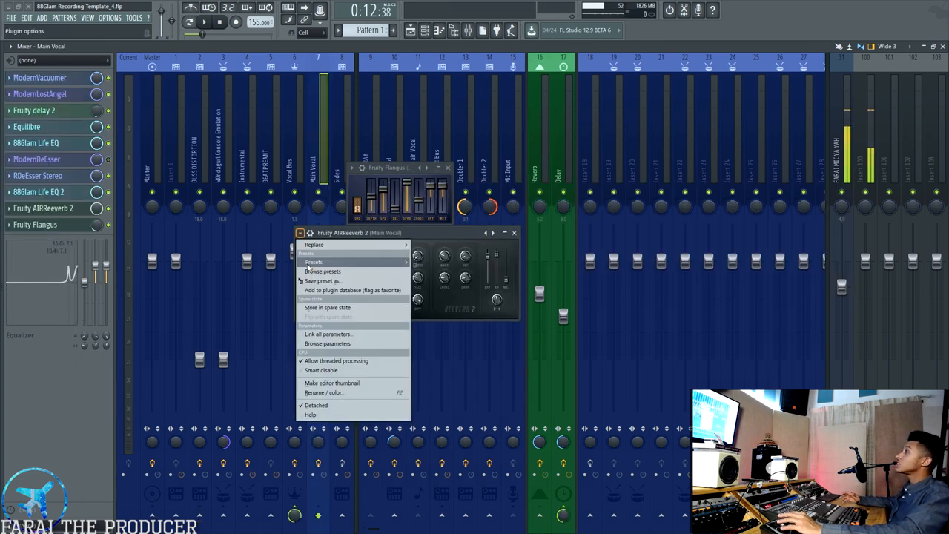
left_click(315, 261)
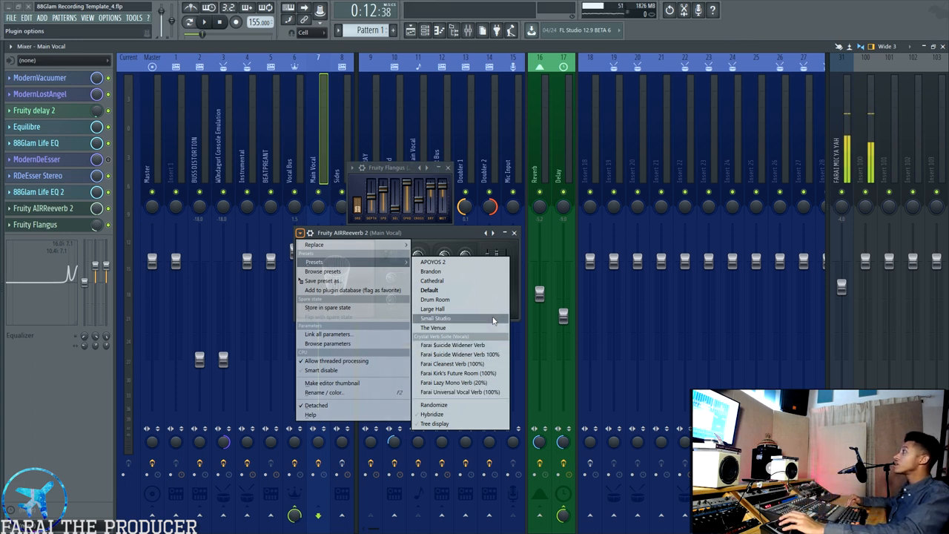
left_click(435, 318)
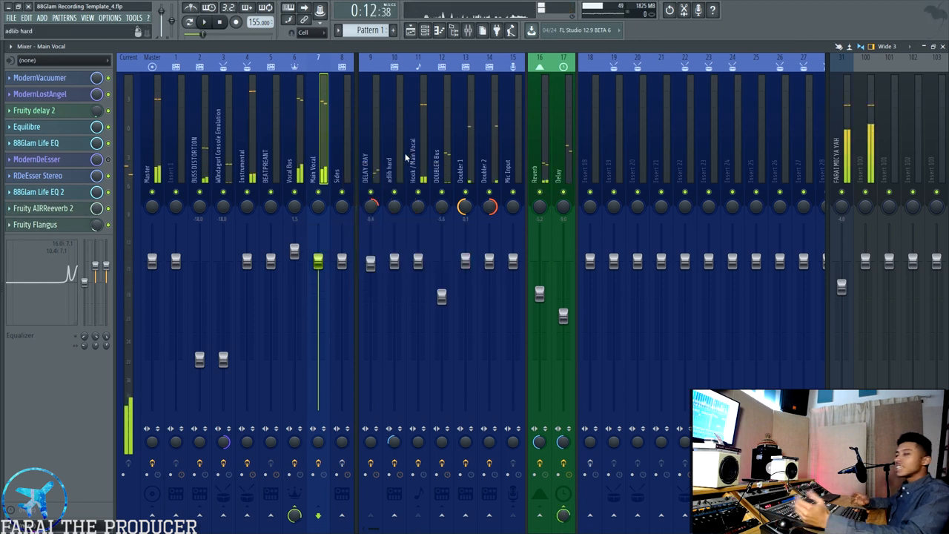
left_click(44, 207)
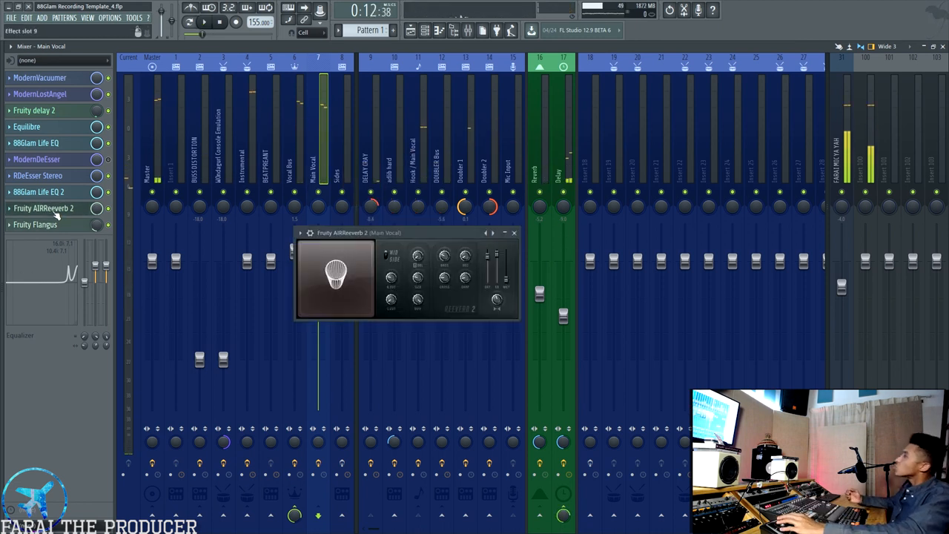
left_click(35, 224)
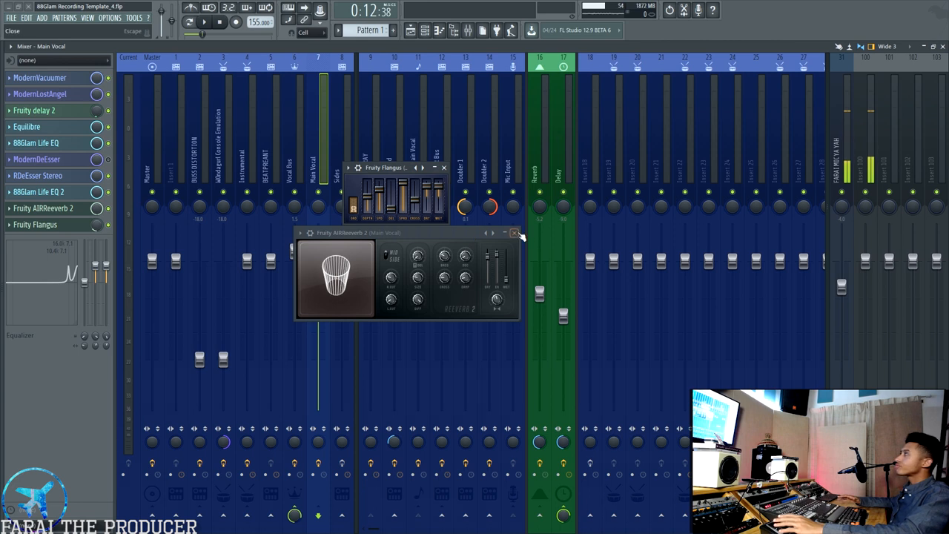
Close Main Vocal plugins and open then close the MID EQ and SIDE EQ in Vocal Bus Patcher.
left_click(515, 232)
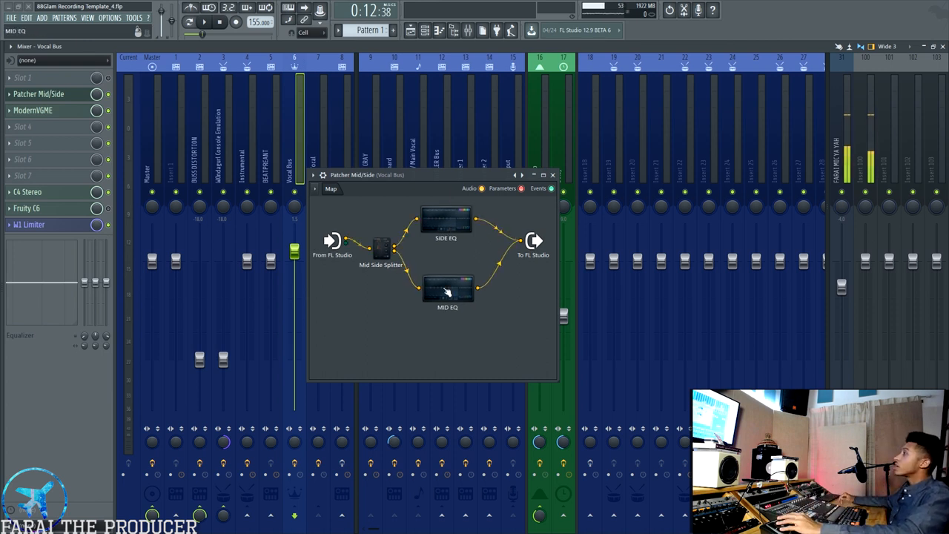
double_click(447, 289)
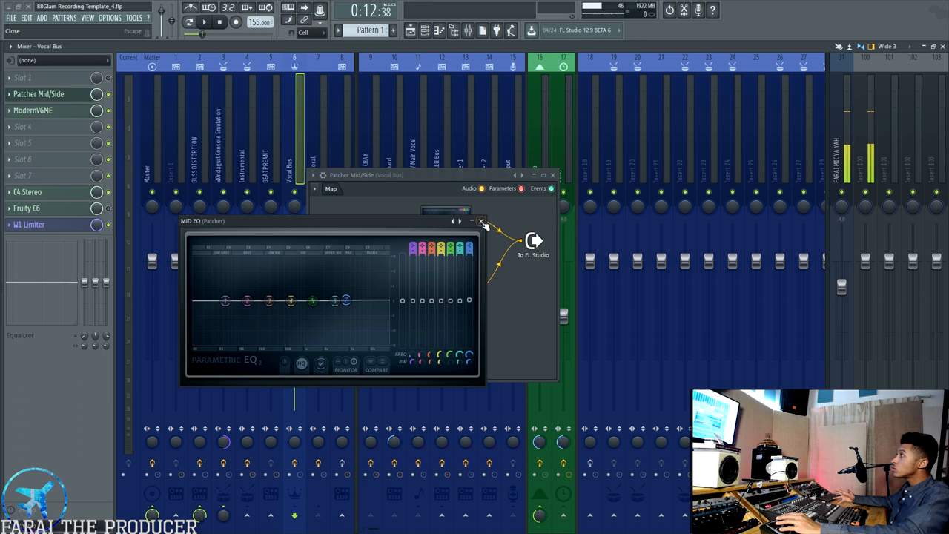
left_click(481, 221)
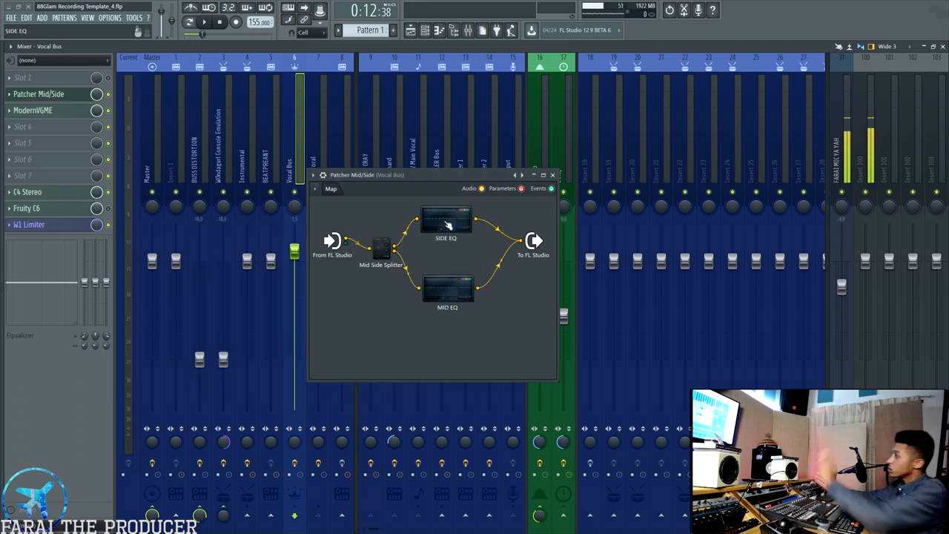
double_click(446, 215)
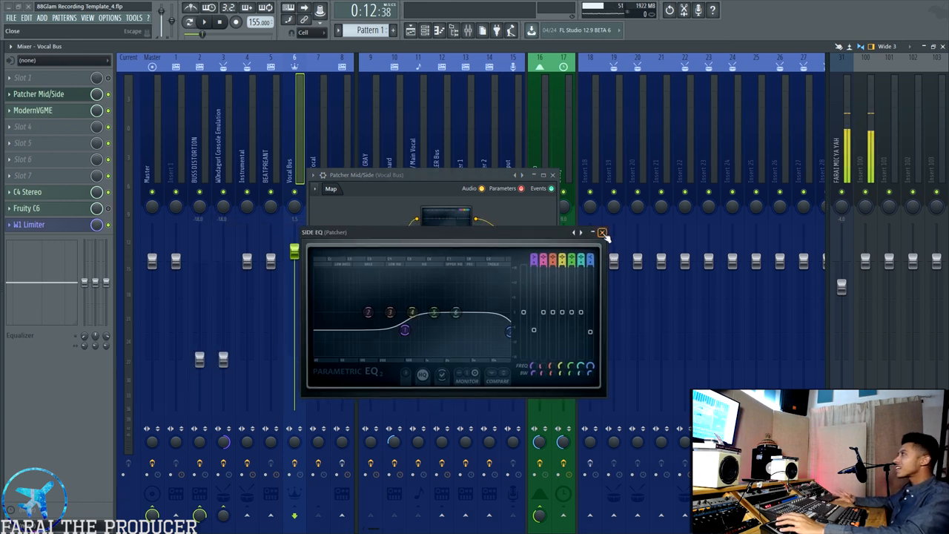
left_click(602, 232)
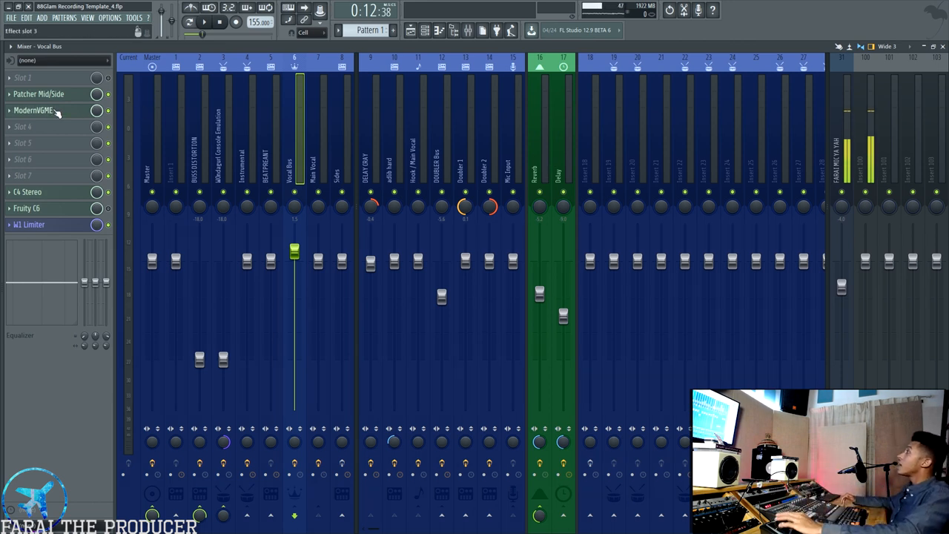
Open the ModernVGME exciter on Vocal Bus to inspect its knob settings.
left_click(33, 110)
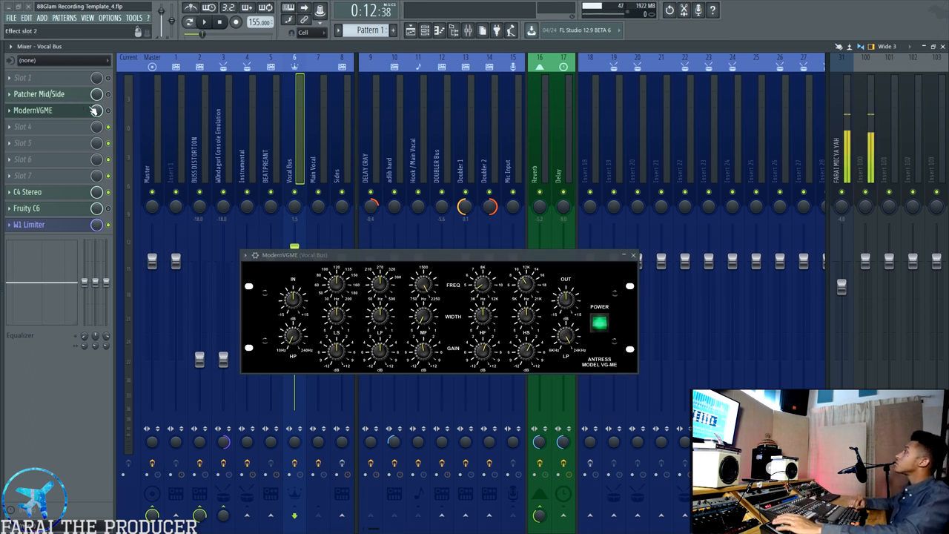
left_click(318, 133)
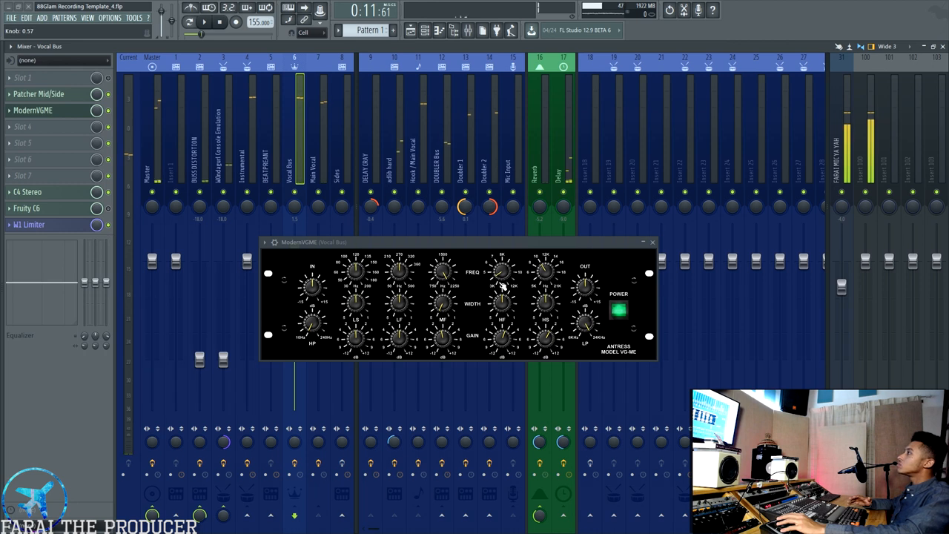
mouse_move(474, 291)
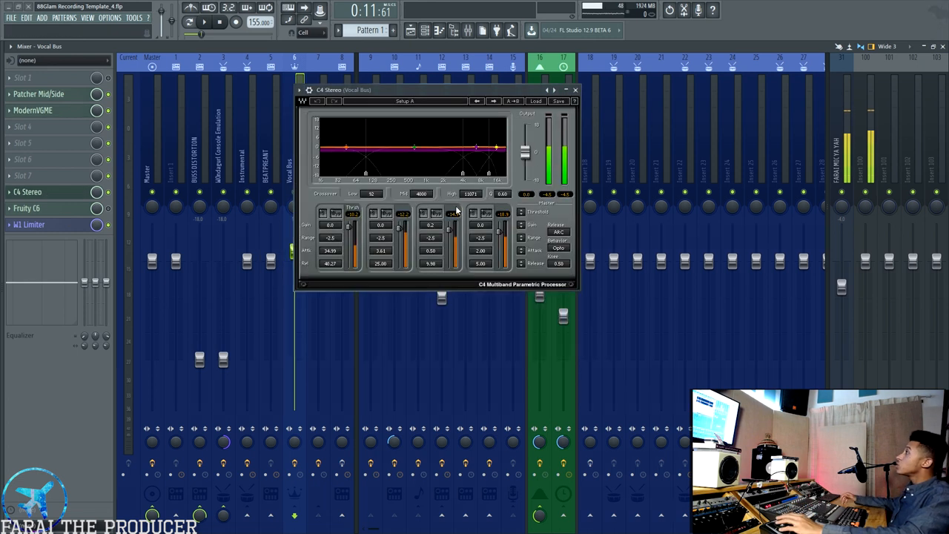
Move the C4 Stereo display lower, then close the Fruity C6 and C4 windows.
left_click_drag(437, 89, 419, 156)
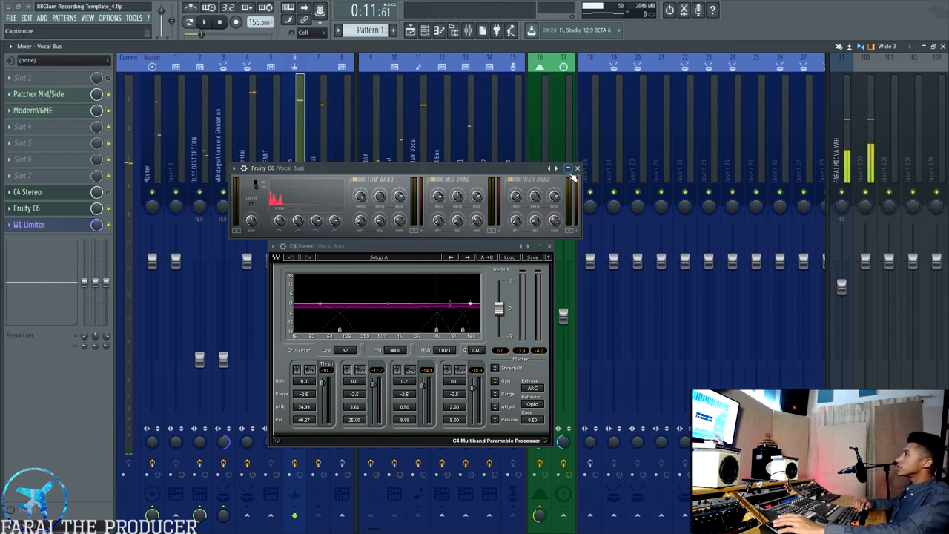
left_click(576, 168)
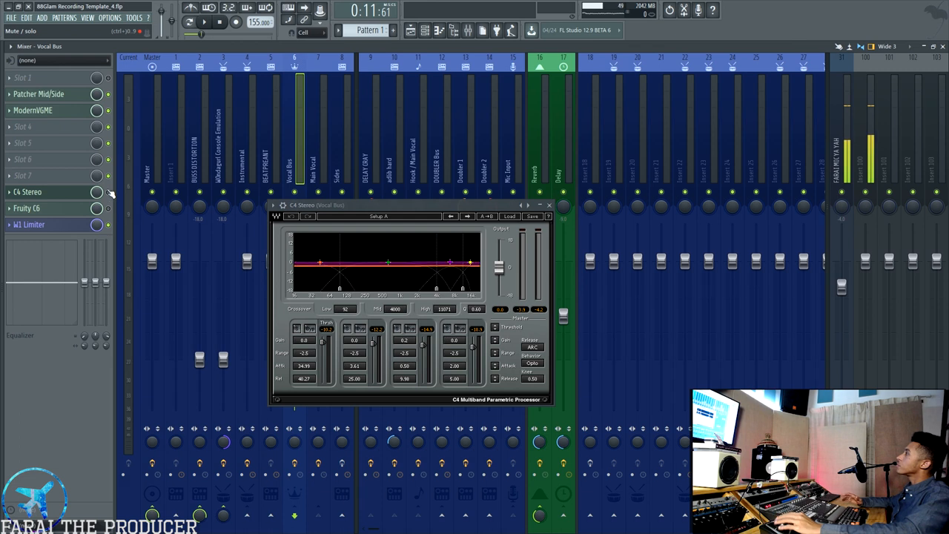
left_click(551, 205)
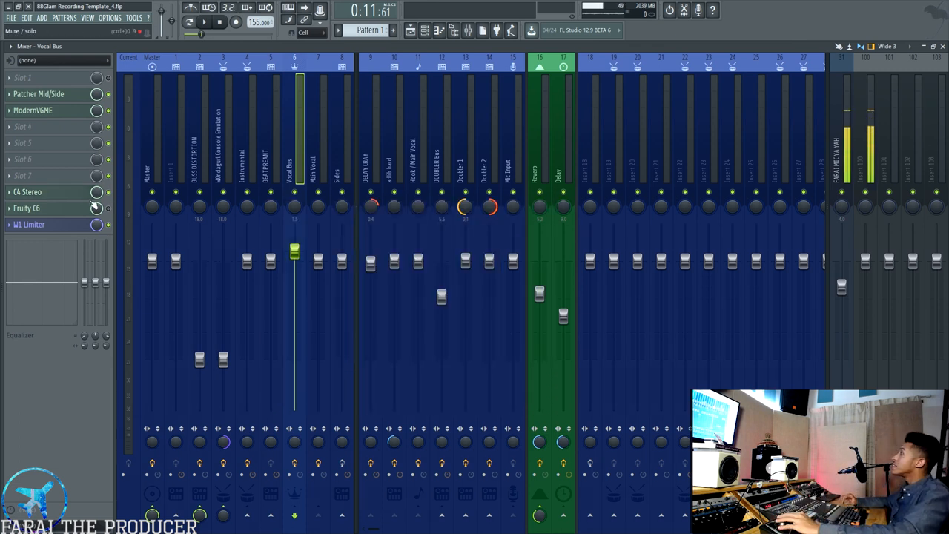
Select the adlib hard mixer track and open its Pitcher, Flangus and PanOMatic plugins.
left_click(28, 224)
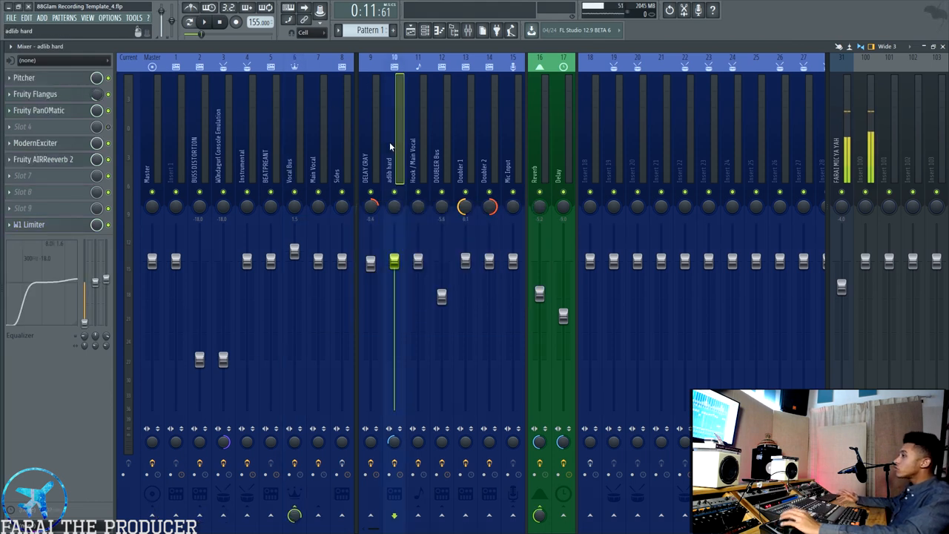
left_click(24, 77)
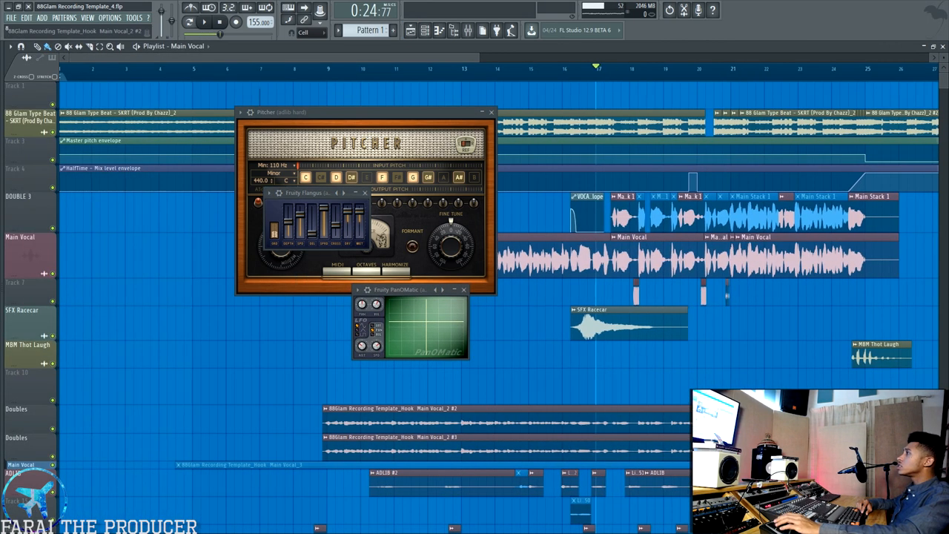
Open the adlib hard Fruity AIRReeverb 2, then close the reverb and PanOMatic windows.
scroll("down", 3)
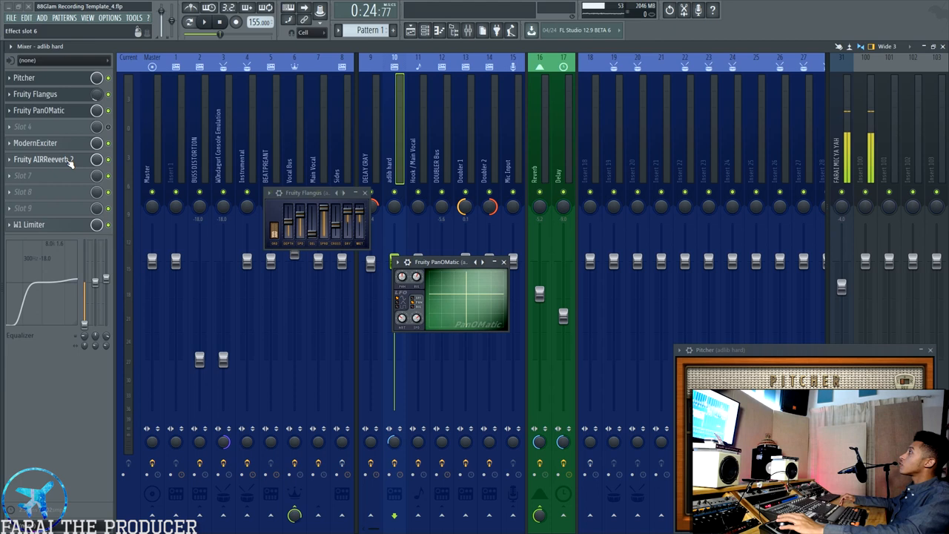
left_click(43, 160)
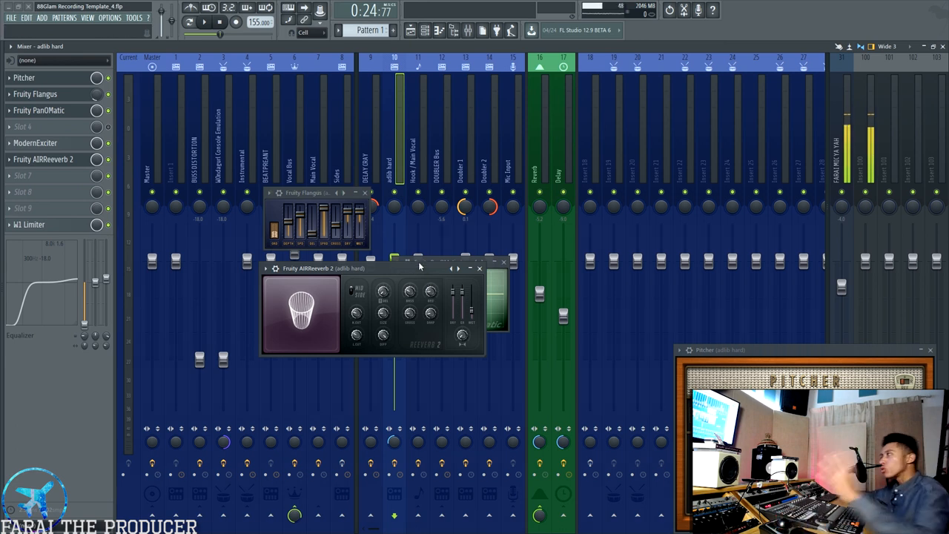
left_click(29, 224)
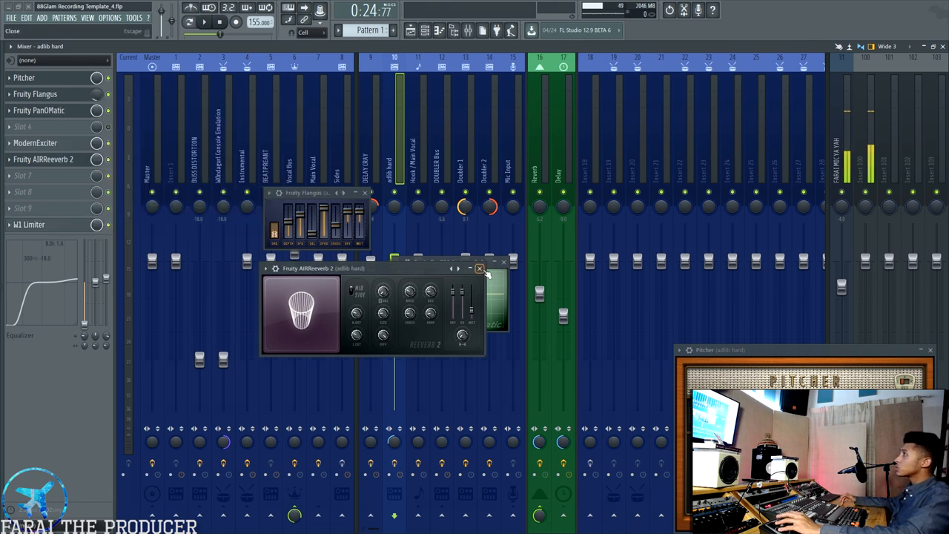
left_click(481, 269)
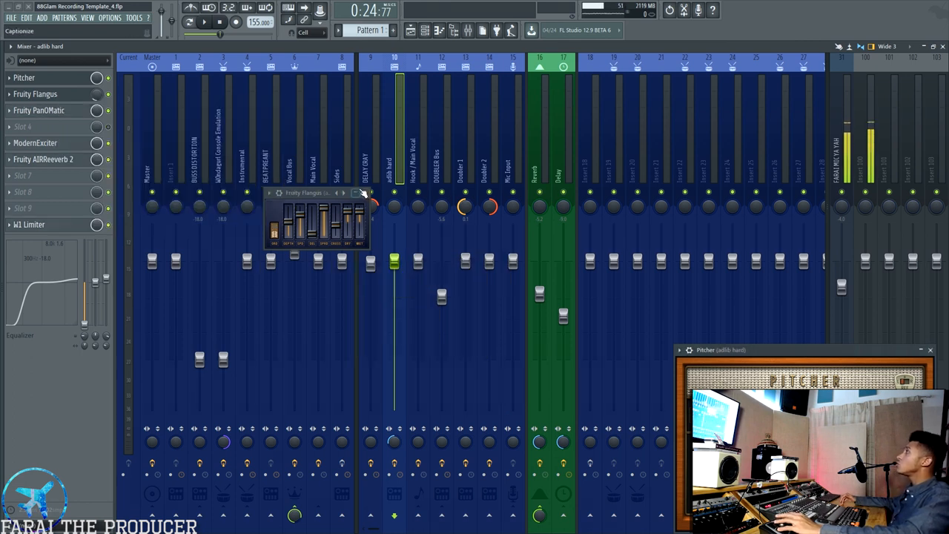